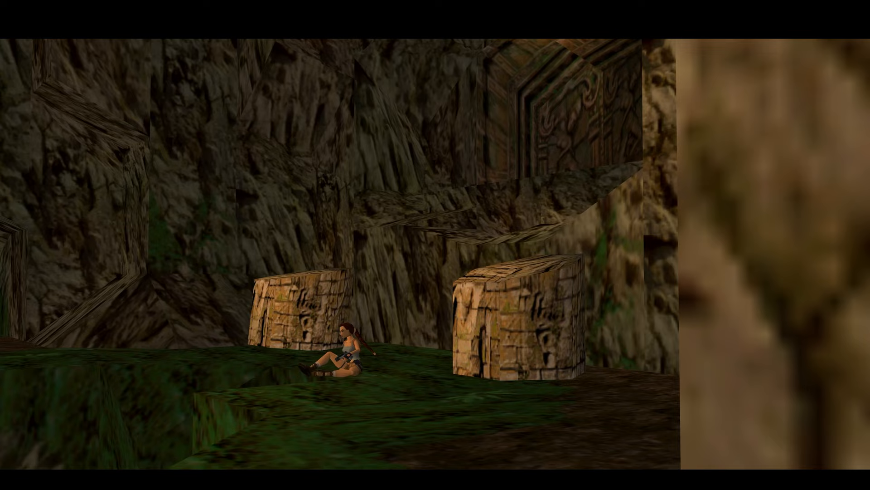
key(up)
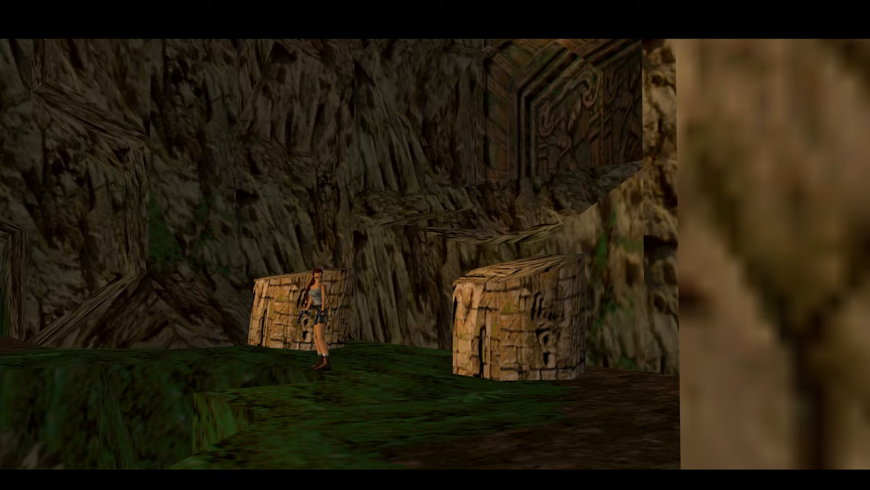
key(Up)
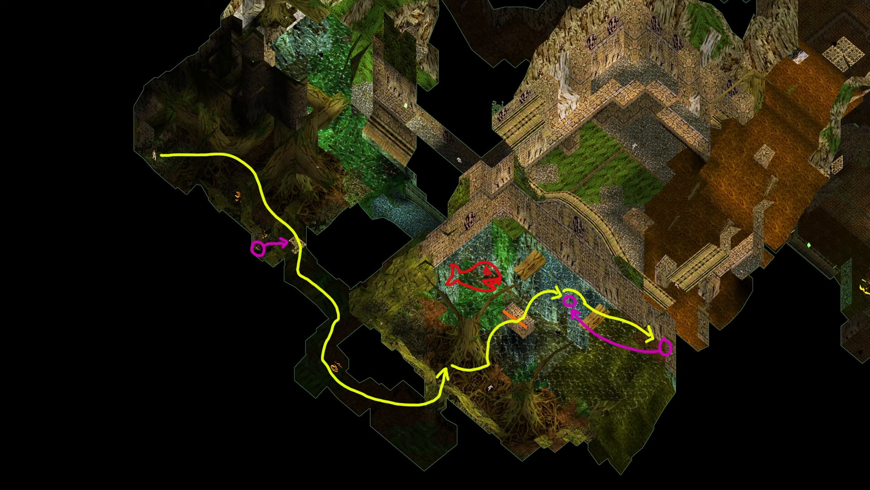
scroll(down, 3)
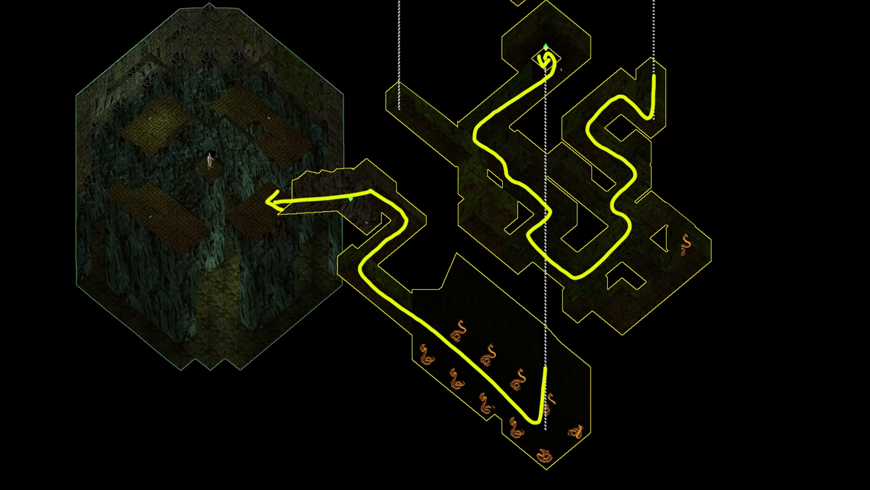
click(210, 173)
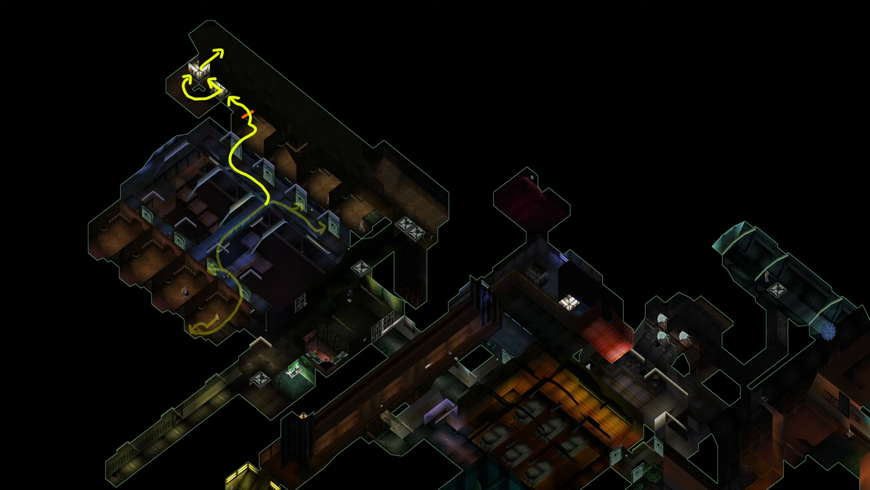
click(433, 239)
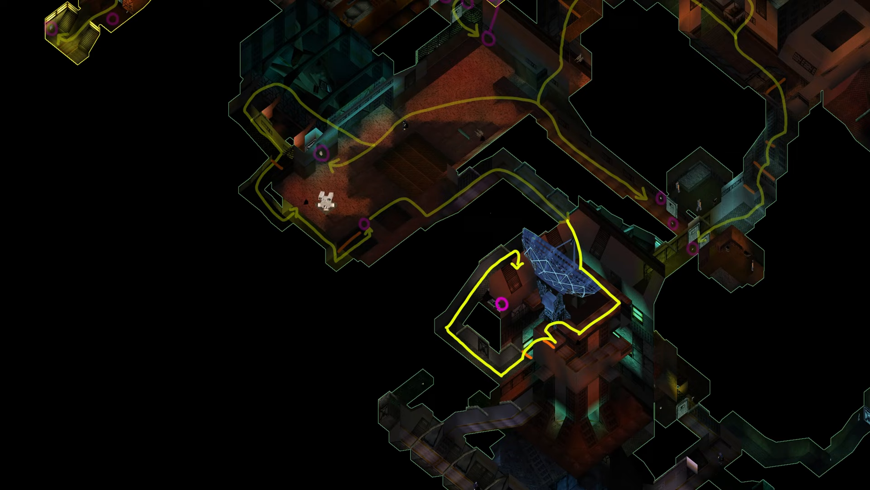
scroll(down, 3)
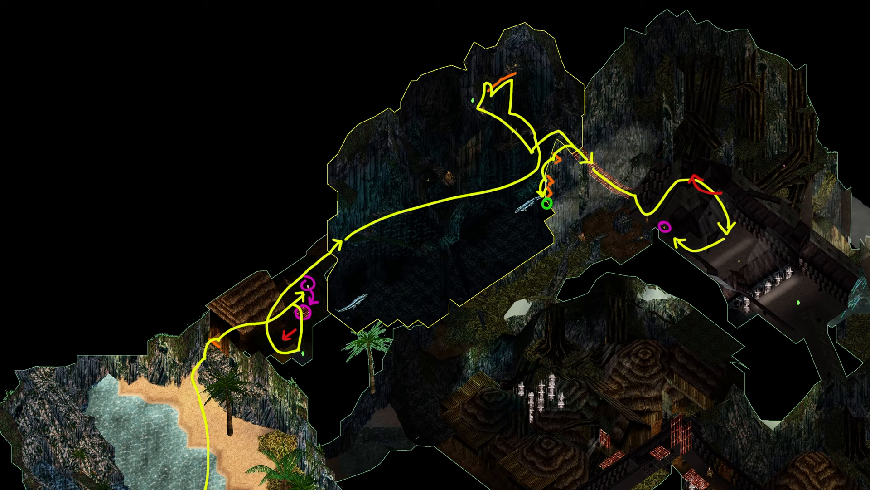
scroll(down, 3)
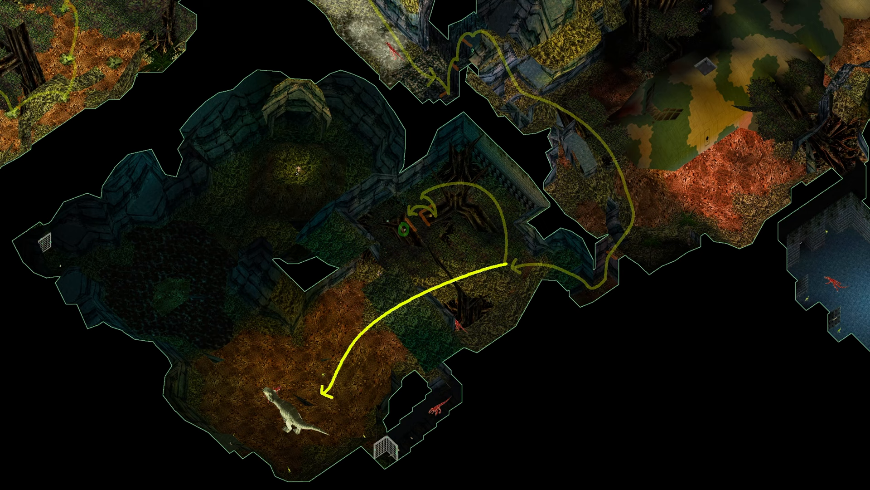
click(295, 169)
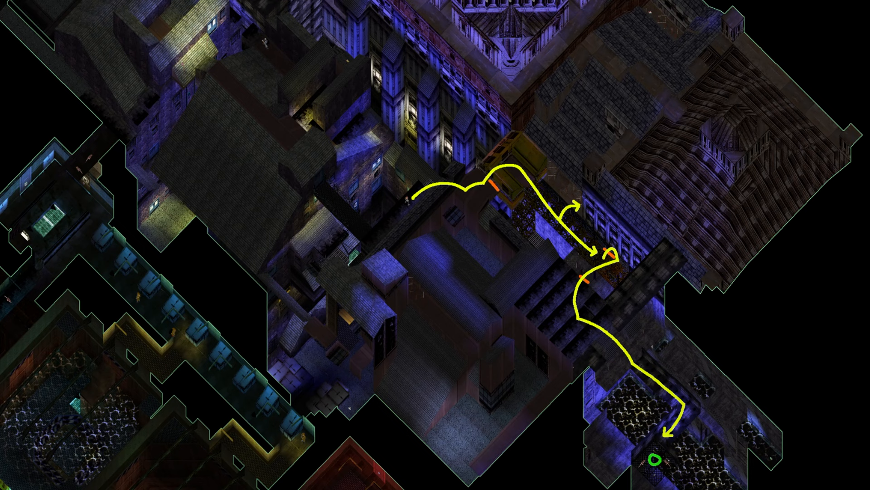
click(413, 217)
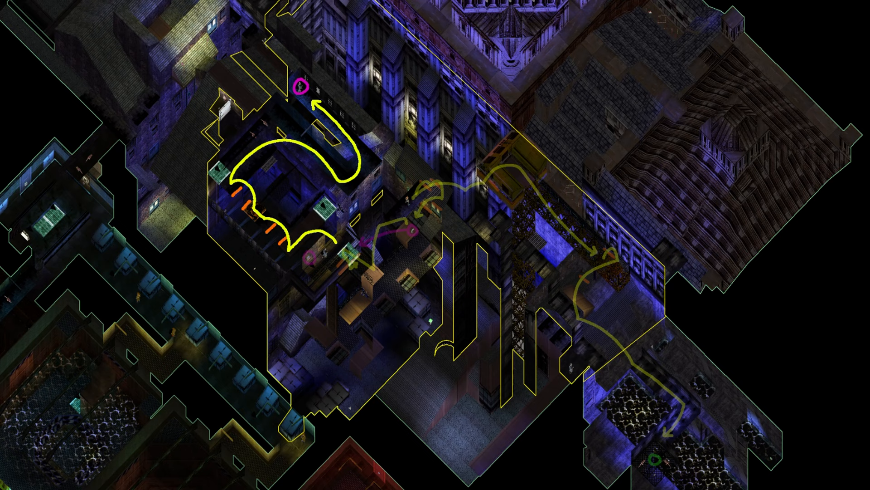
click(258, 150)
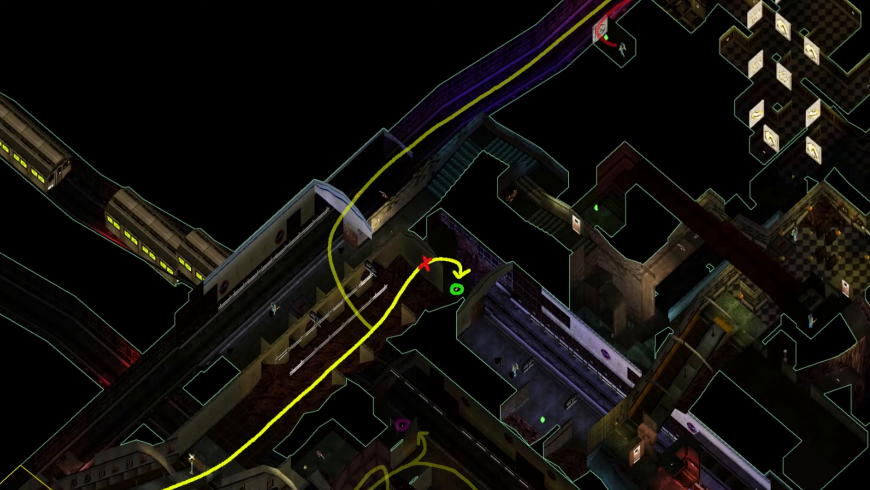
scroll(down, 3)
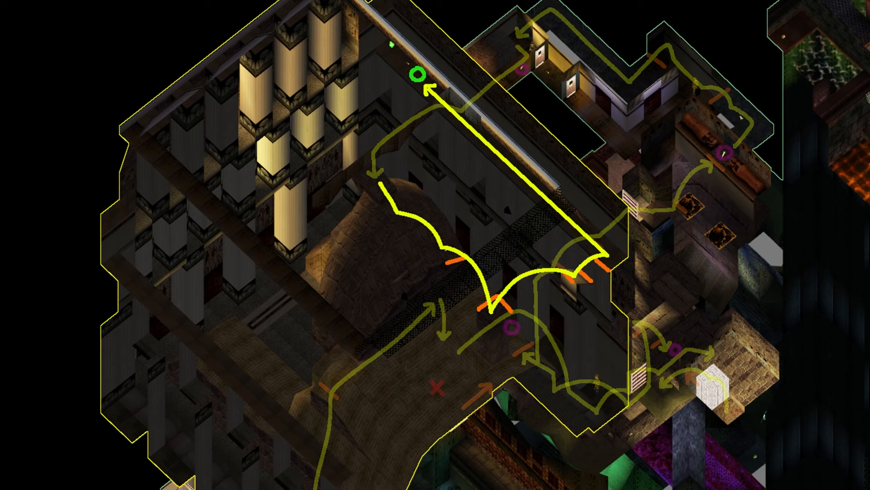
scroll(down, 3)
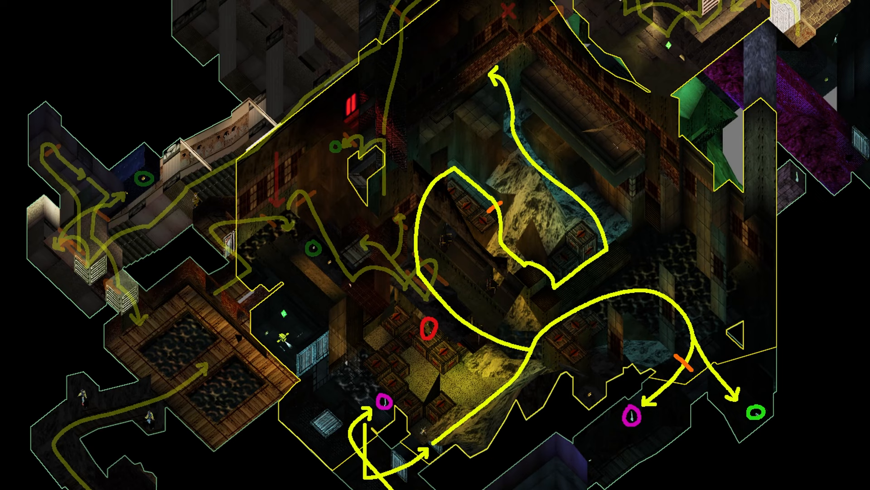
click(281, 314)
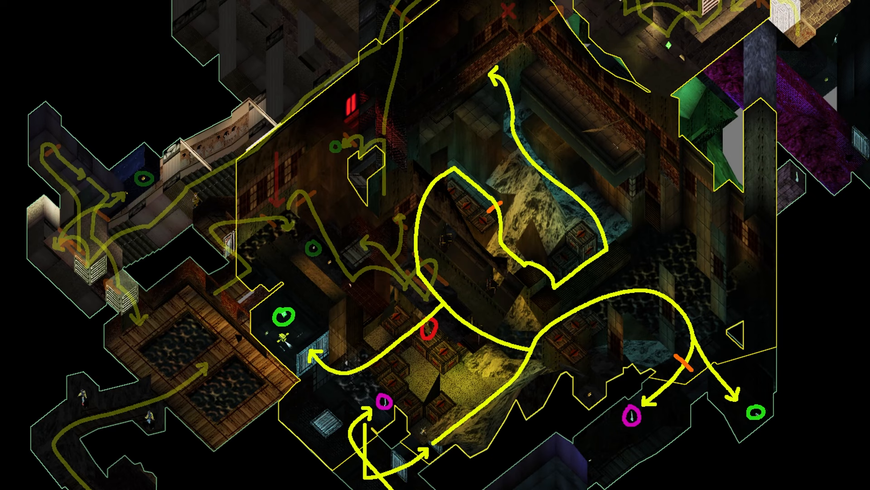